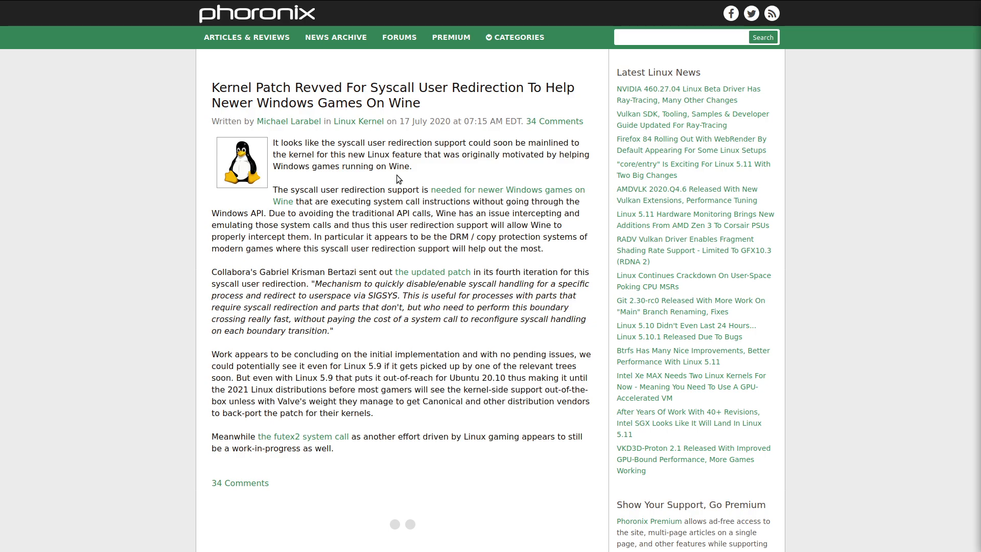
pyautogui.moveTo(388, 180)
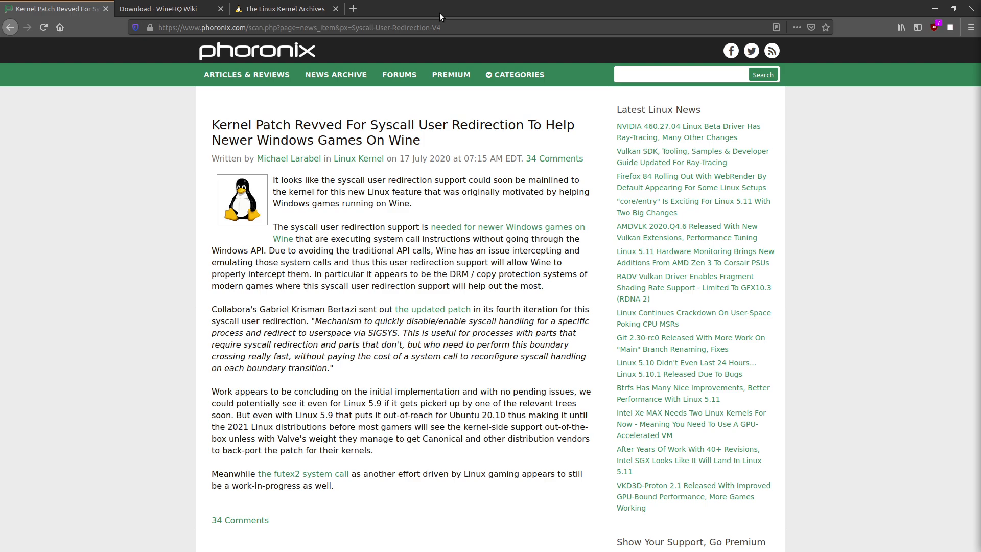
# Bring up the kernel.org tab showing Latest Release 5.10.1
pyautogui.click(167, 8)
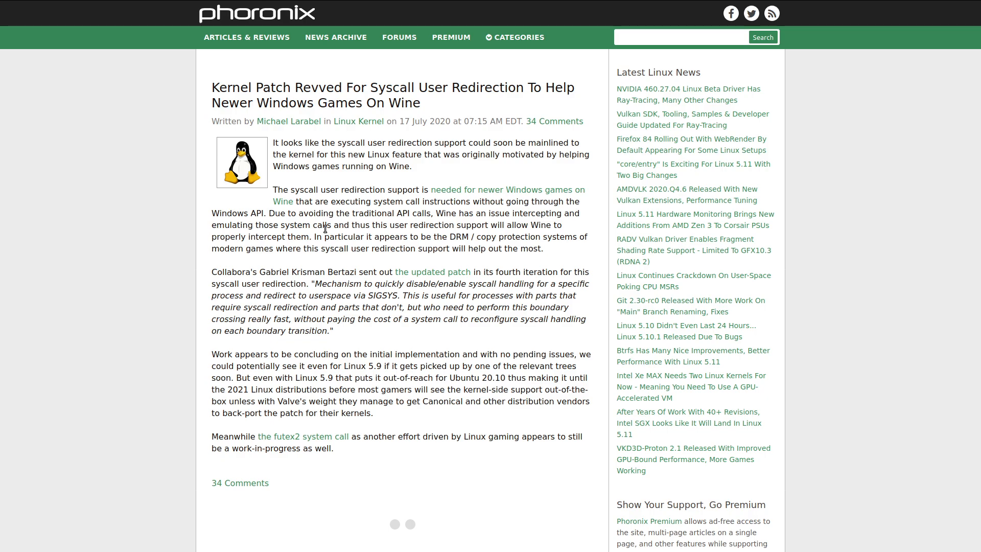
pyautogui.moveTo(372, 236)
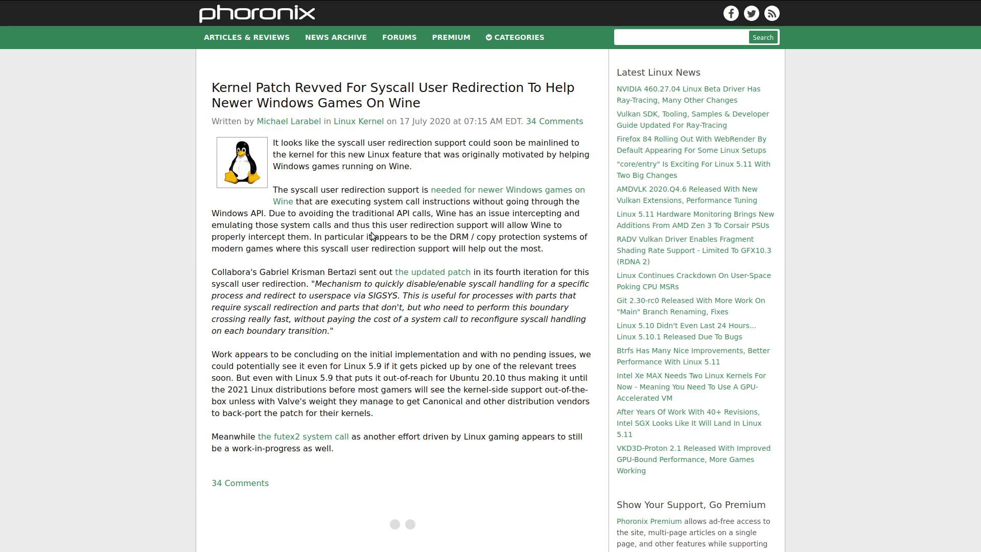
pyautogui.moveTo(559, 210)
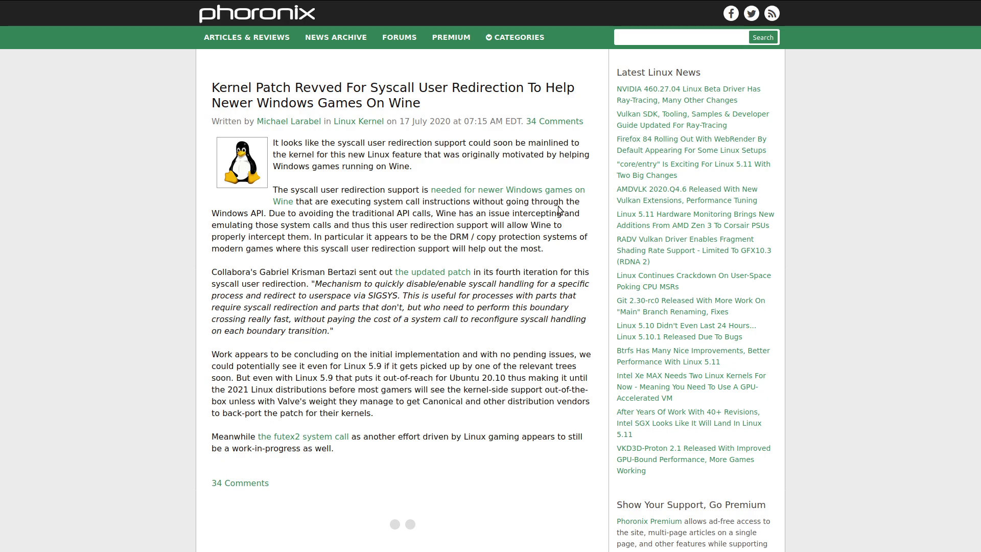
pyautogui.moveTo(560, 210)
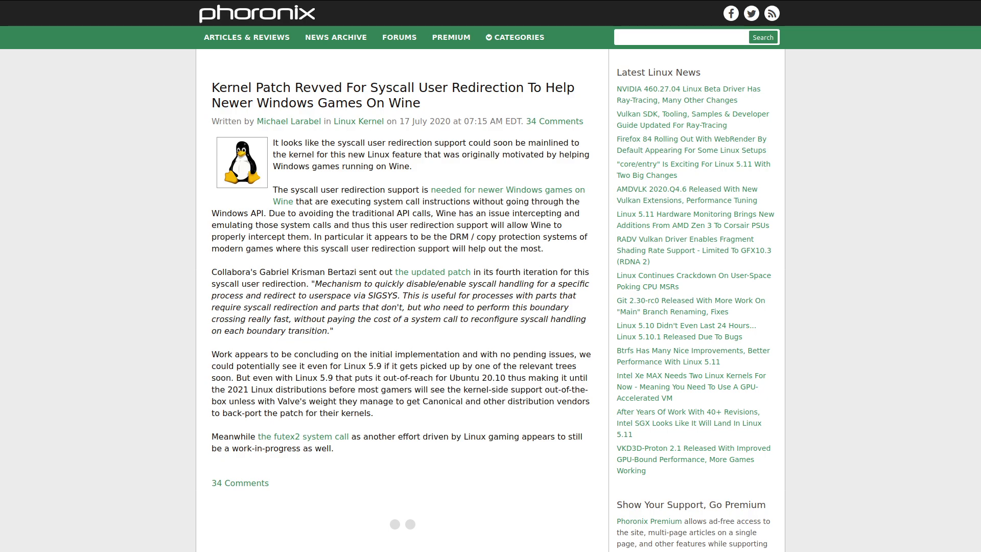
pyautogui.moveTo(655, 219)
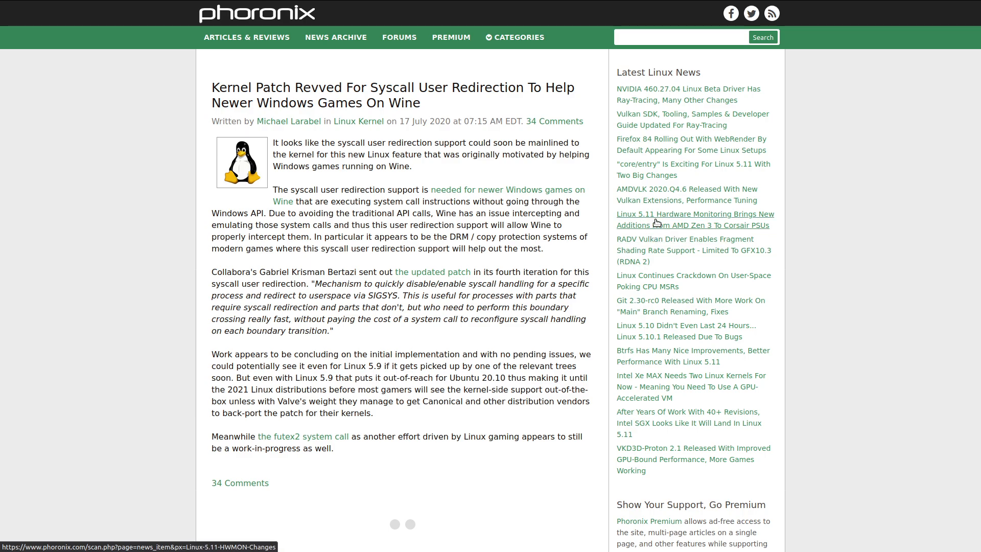
pyautogui.moveTo(635, 194)
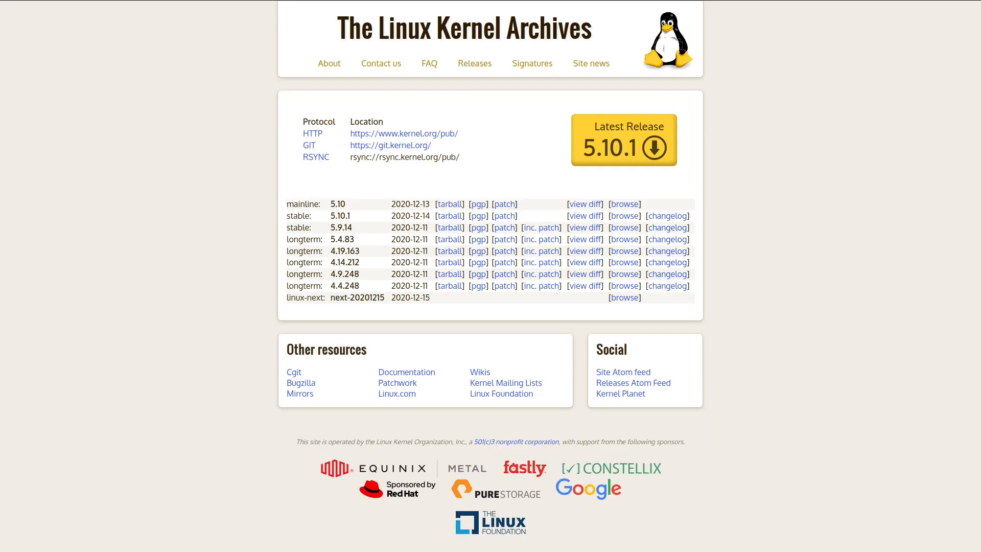
pyautogui.moveTo(931, 277)
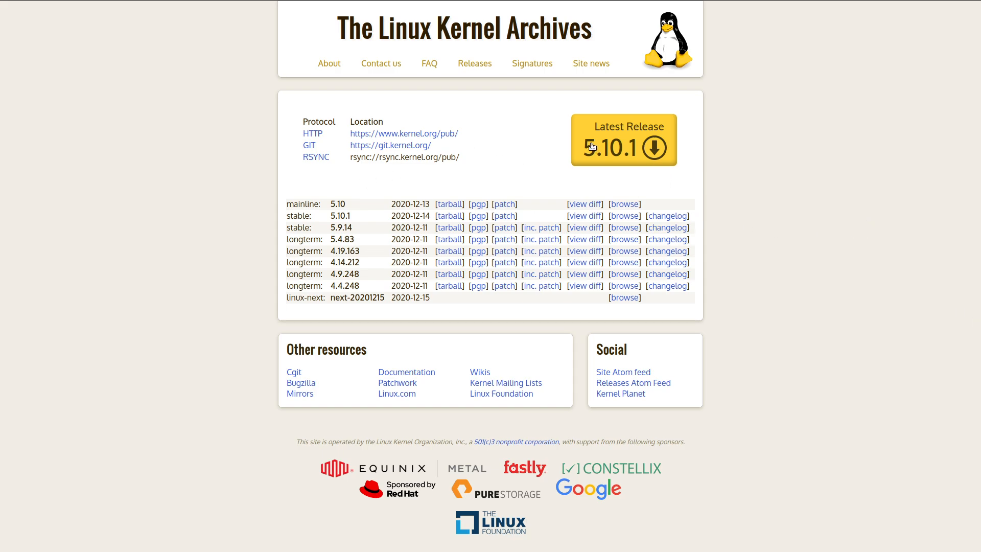
pyautogui.moveTo(644, 141)
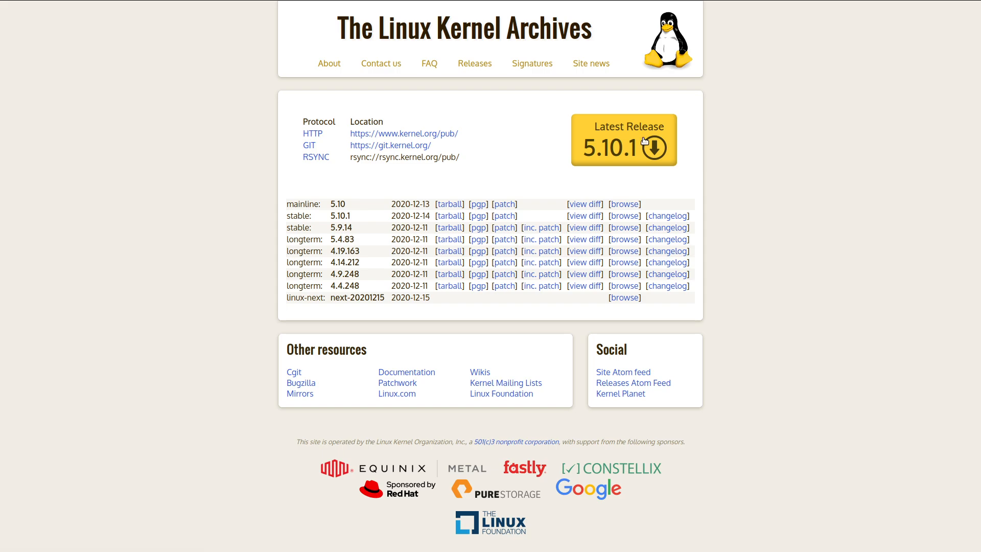
pyautogui.moveTo(759, 189)
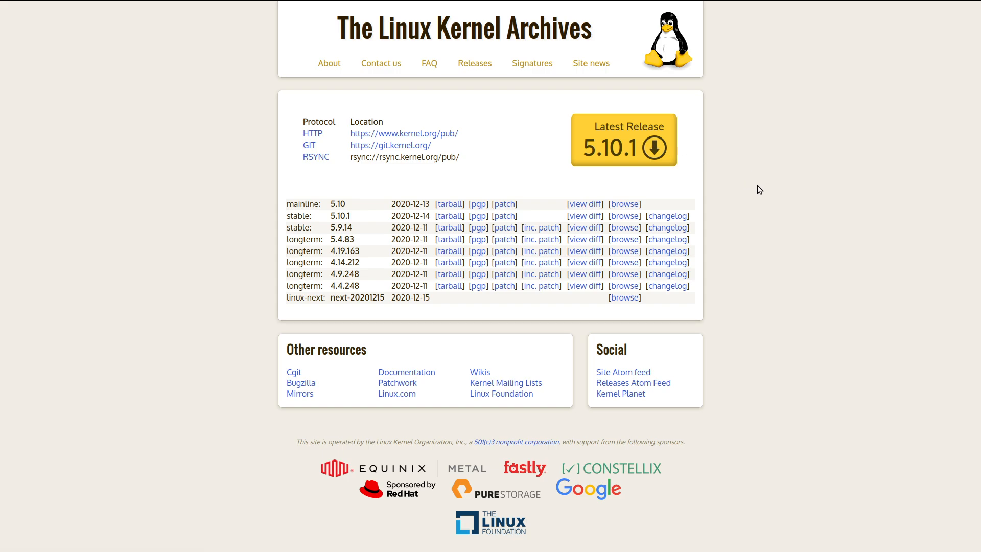